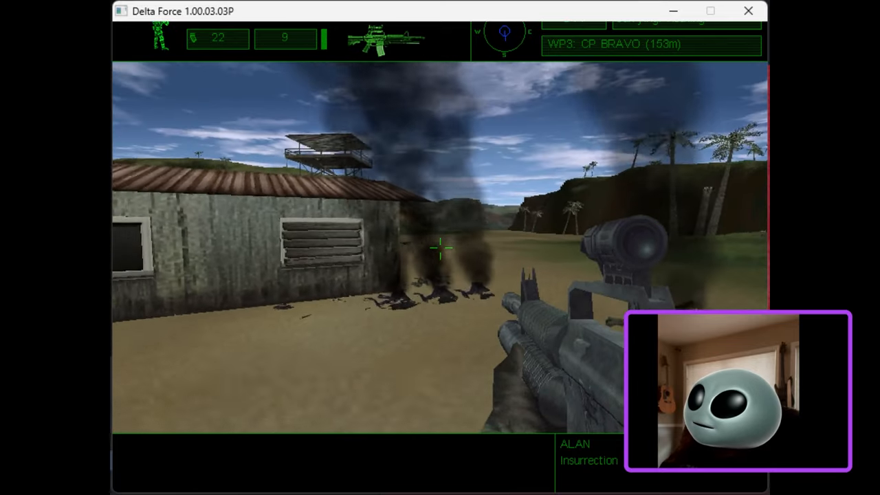
mouse_move(440, 247)
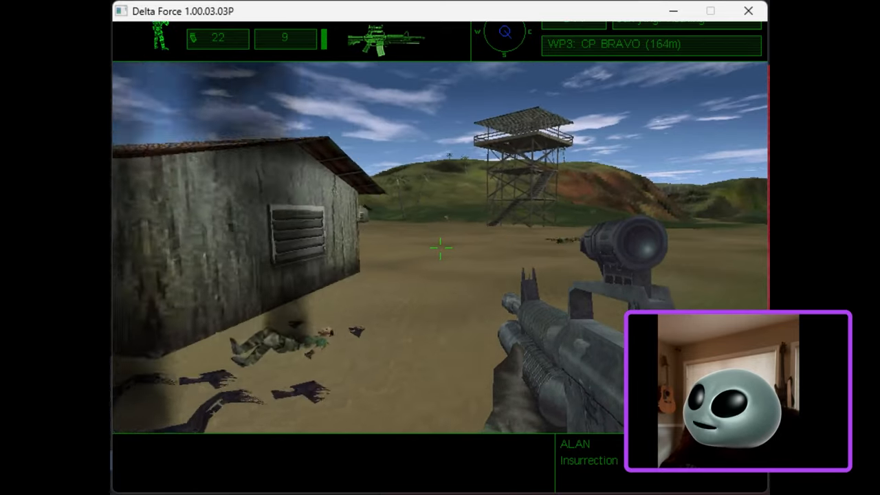